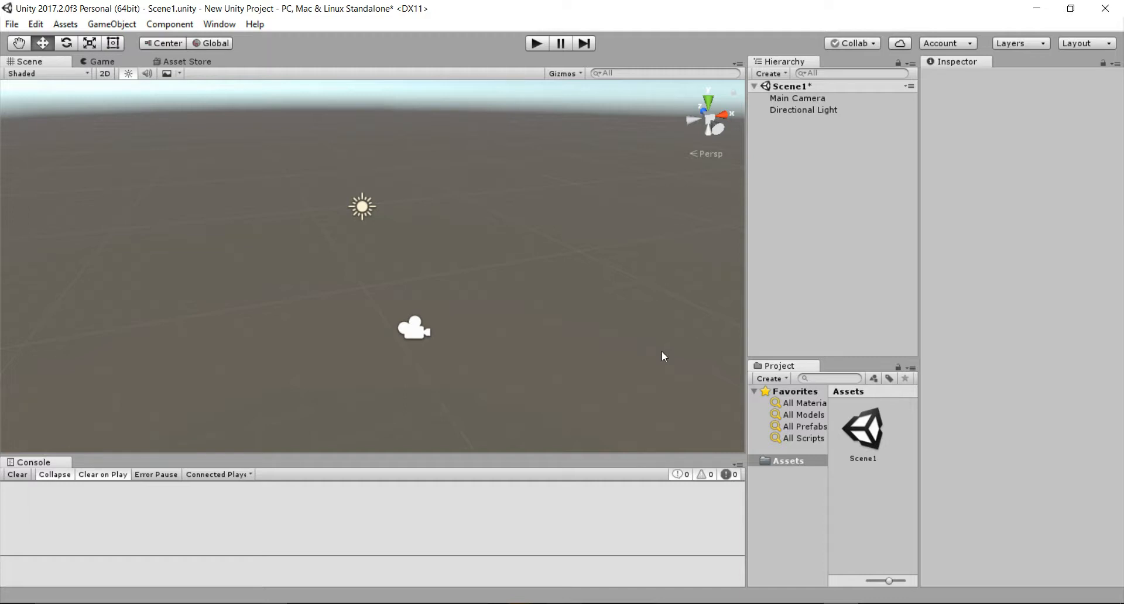
{"action": "mouse_move", "coordinate": [631, 348]}
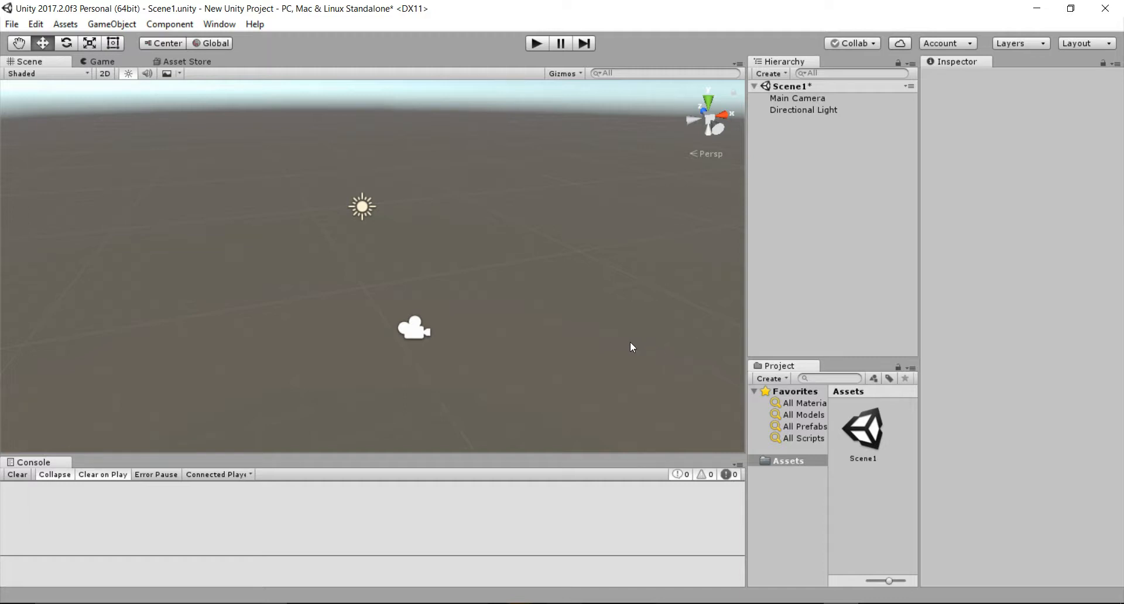
{"action": "mouse_move", "coordinate": [618, 330]}
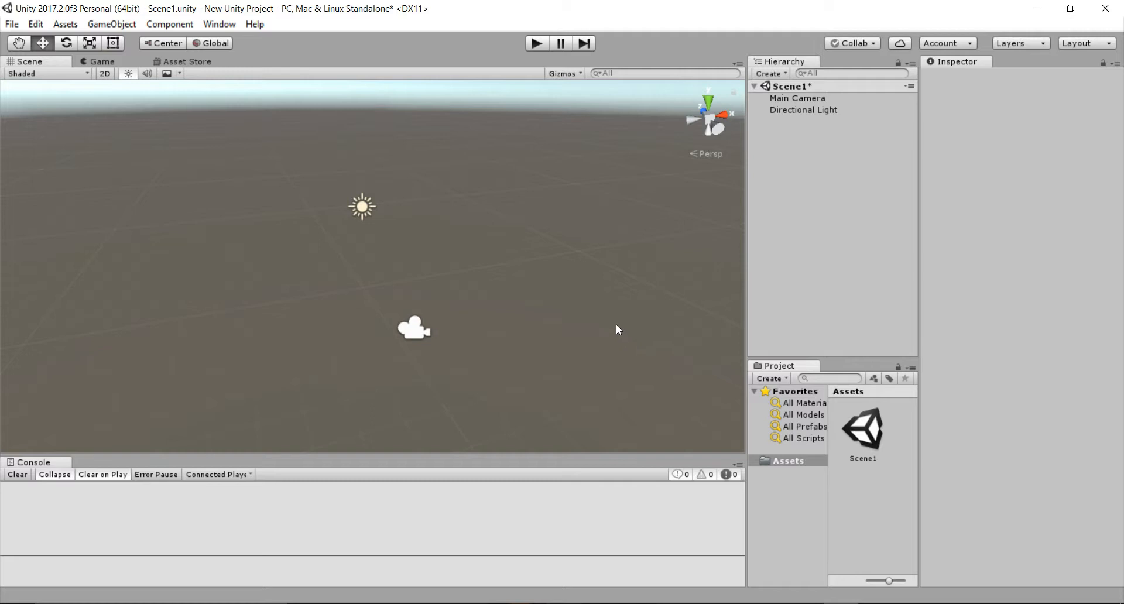
{"action": "mouse_move", "coordinate": [568, 230]}
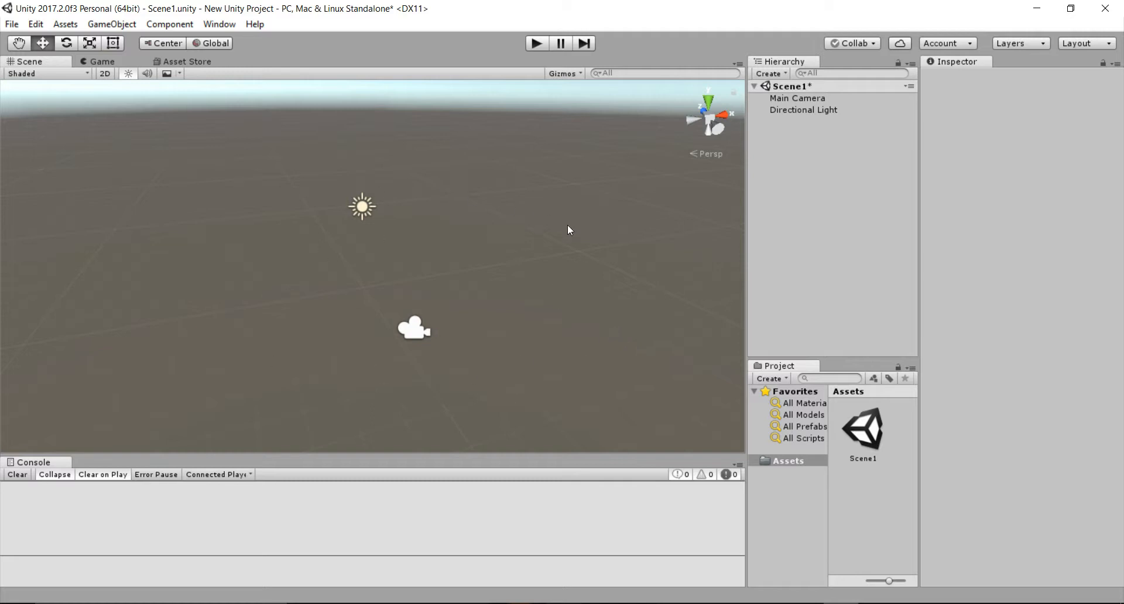
Add a new C# script named loggingScript as a component on the Main Camera
{"action": "left_click", "coordinate": [798, 98]}
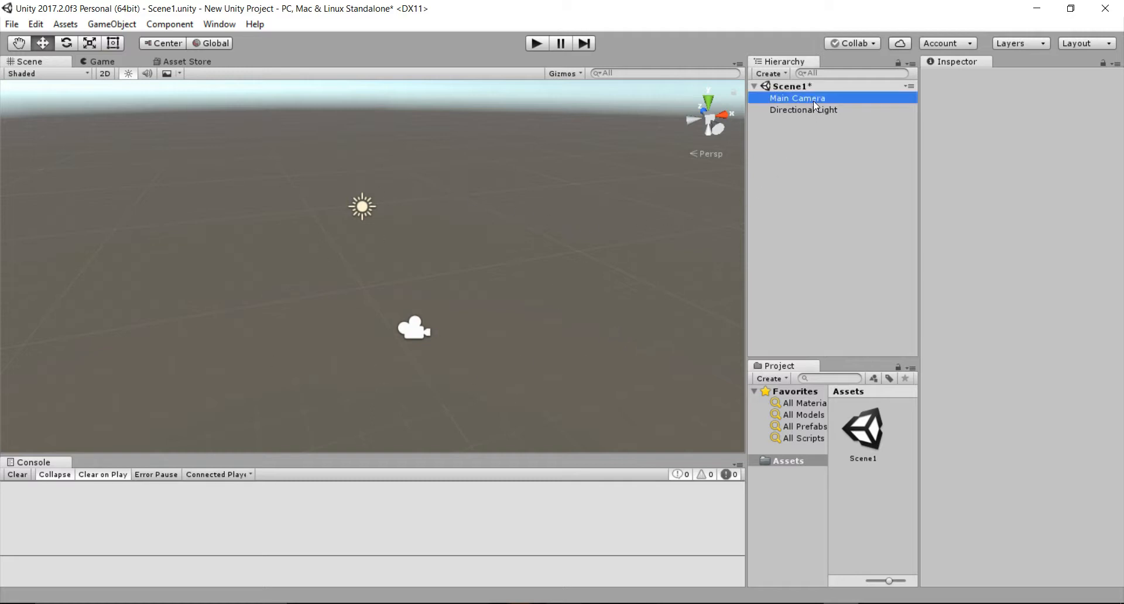
{"action": "left_click", "coordinate": [796, 98]}
{"action": "type", "text": "col"}
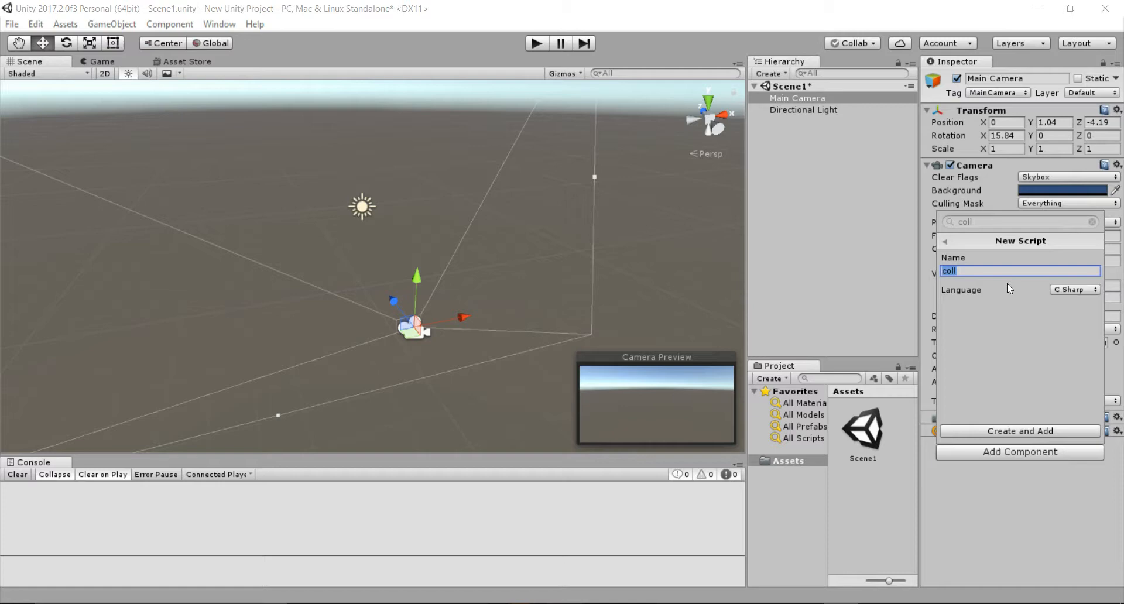
{"action": "type", "text": "log"}
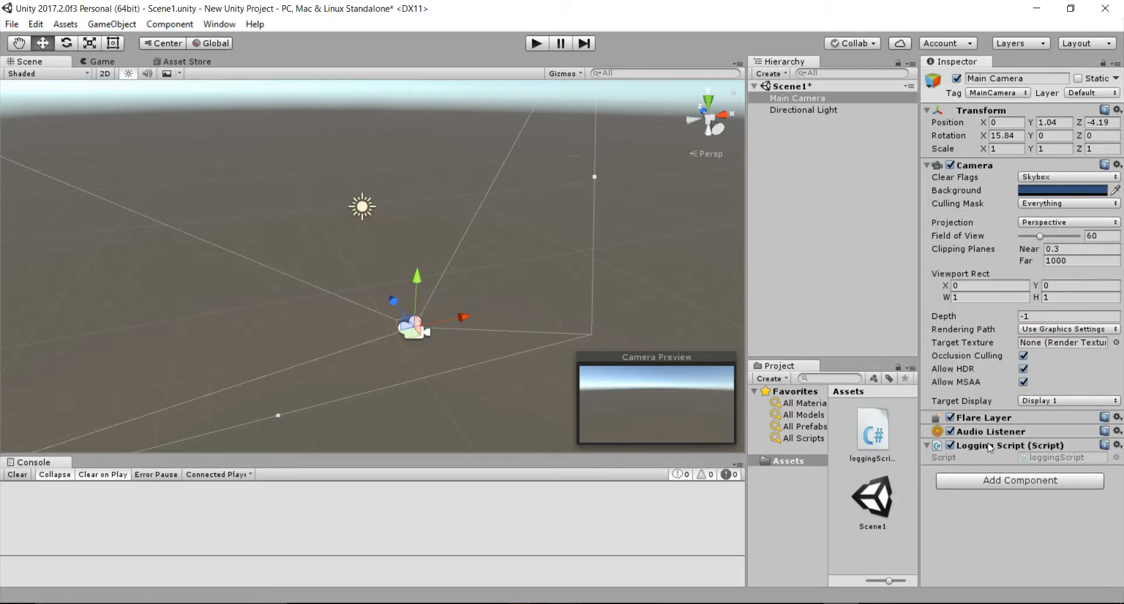
{"action": "left_click", "coordinate": [873, 426]}
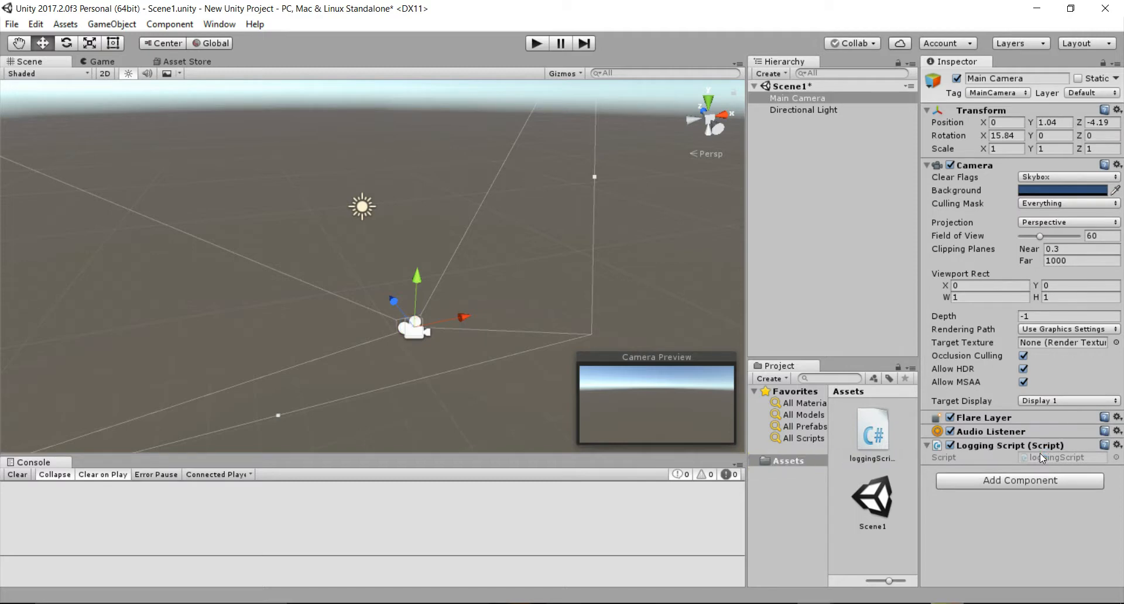
Open loggingScript in MonoDevelop and place the cursor inside Start()
{"action": "double_click", "coordinate": [872, 430]}
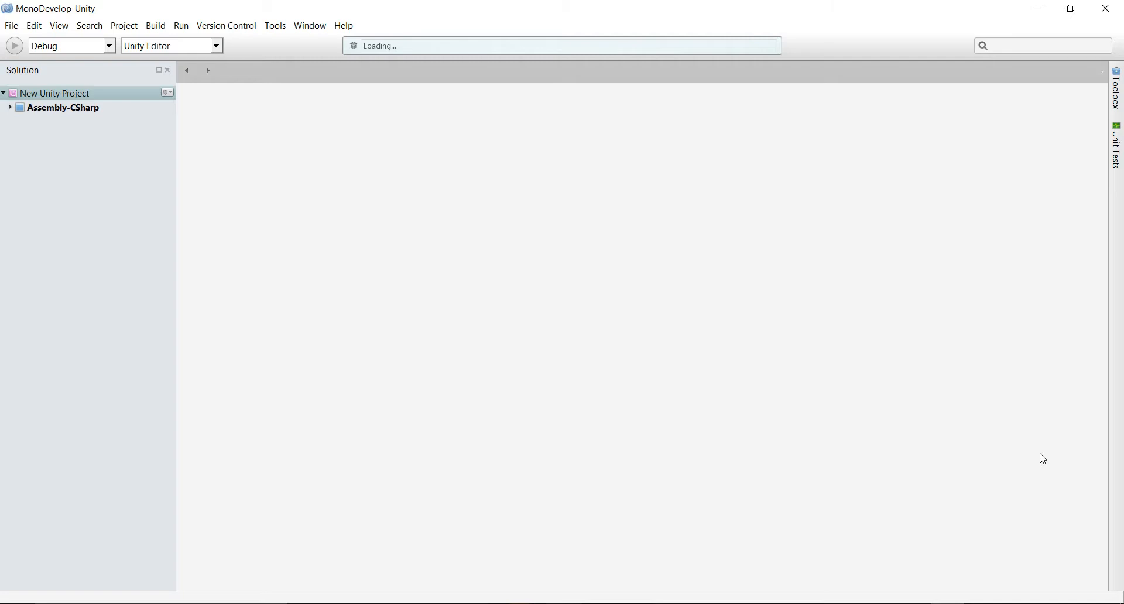
{"action": "double_click", "coordinate": [61, 108]}
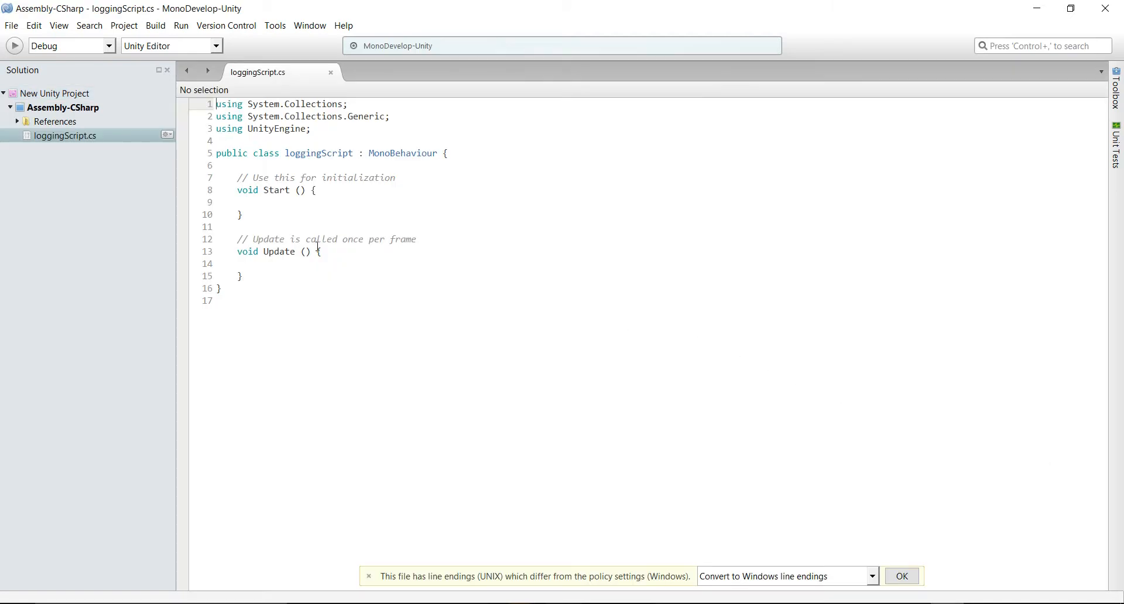
{"action": "left_click", "coordinate": [259, 202]}
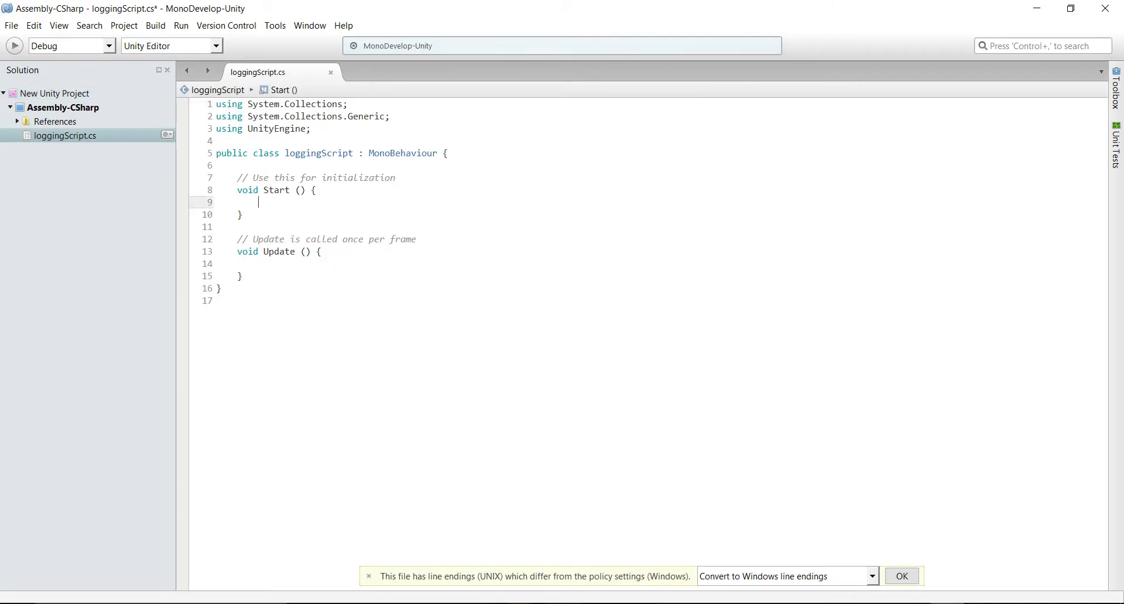
Type Debug.Log ("Bob"); inside the Start method
{"action": "type", "text": "Debug.log("}
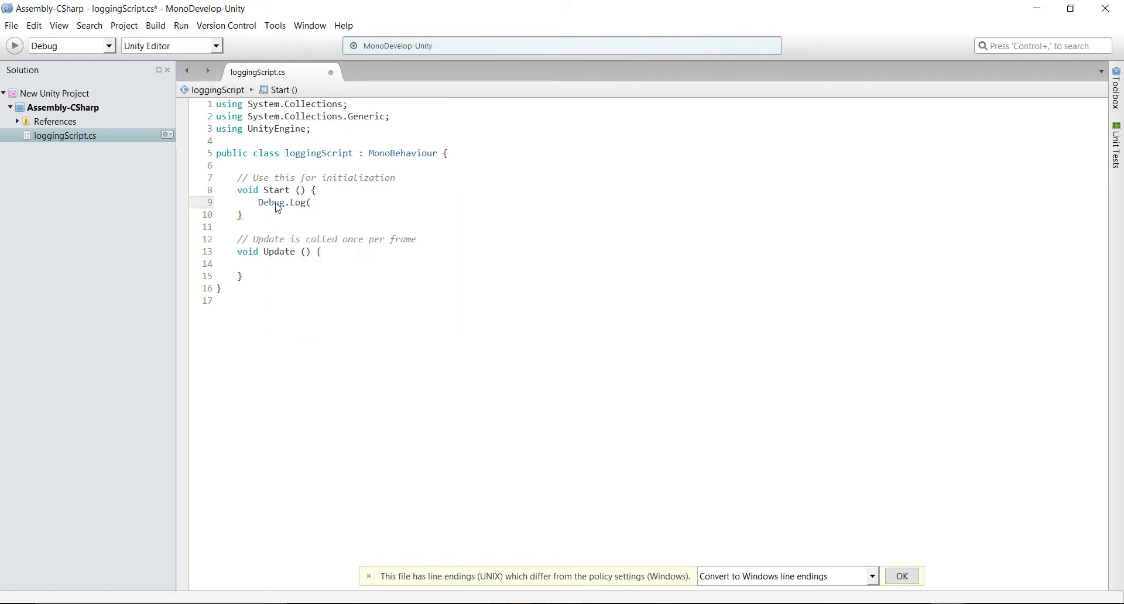
{"action": "type", "text": "\"B"}
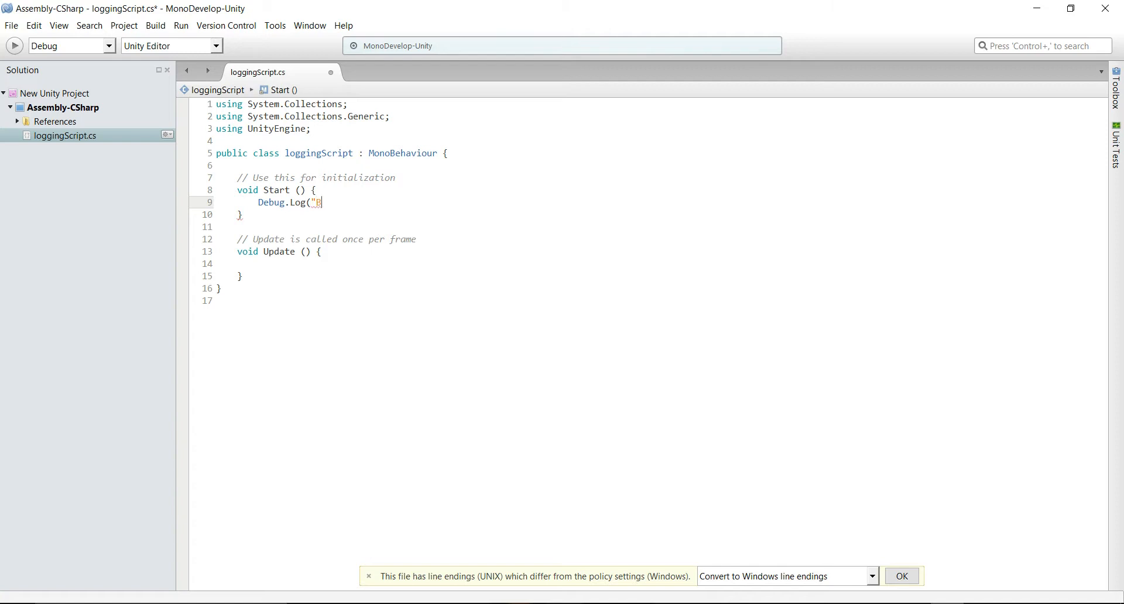
{"action": "type", "text": "ob\")"}
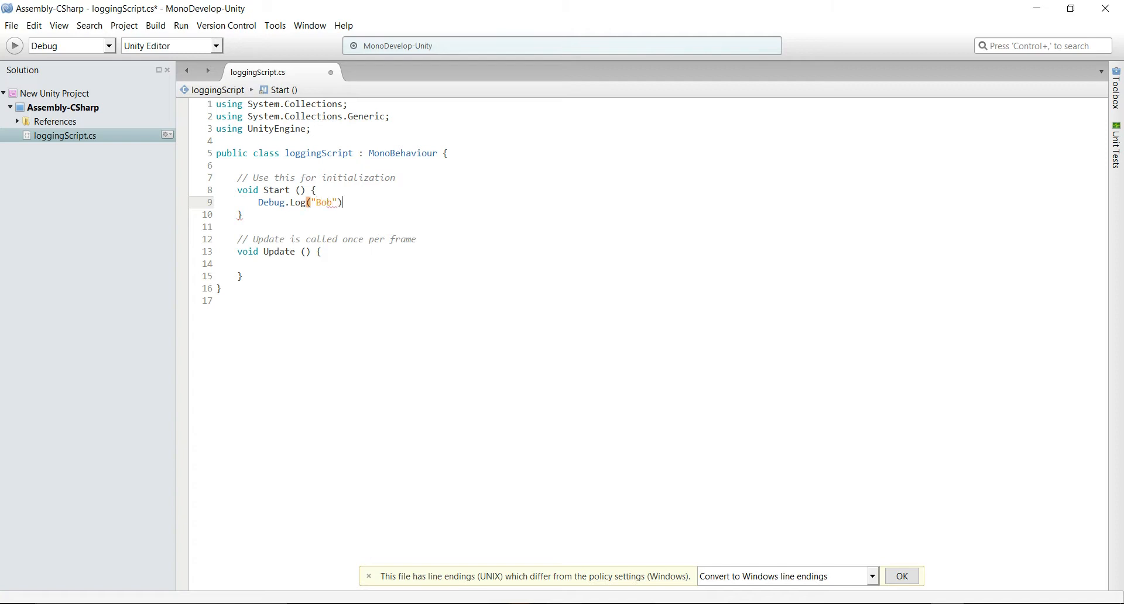
{"action": "type", "text": ";"}
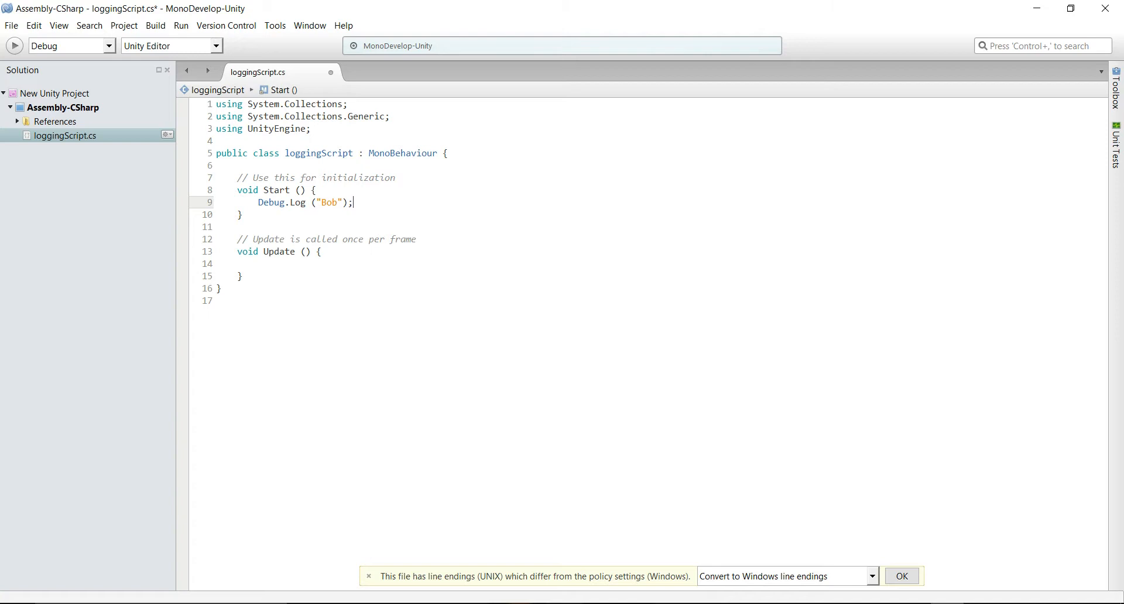
Add Debug.LogError ("Bill"); and Debug.LogWarning ("John"); lines below the Bob line
{"action": "type", "text": "Debug.LogError("}
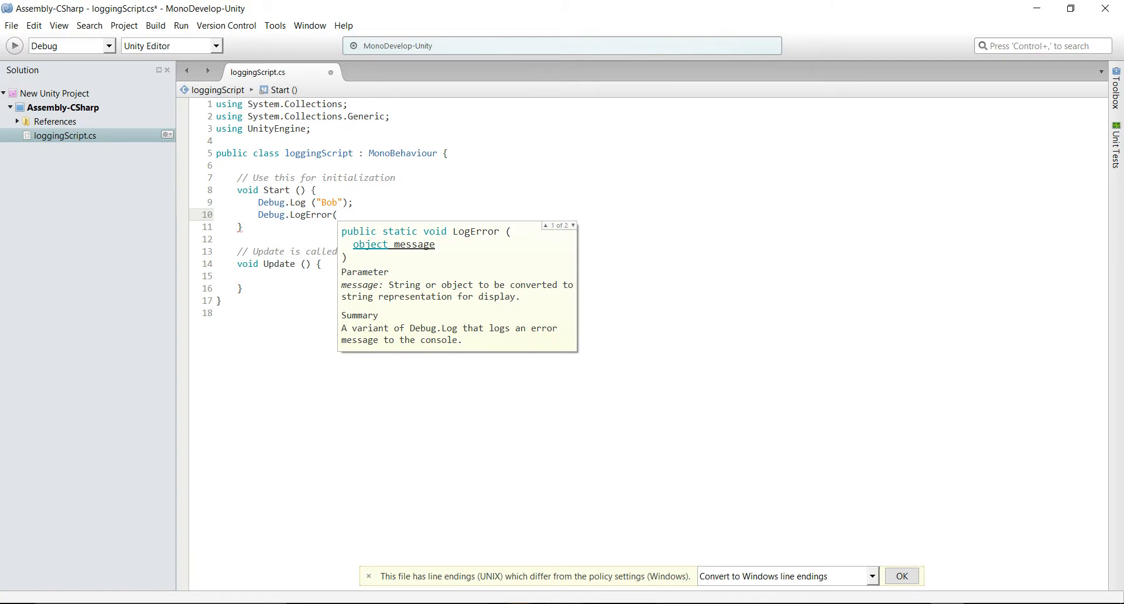
{"action": "type", "text": "\"Bill\");"}
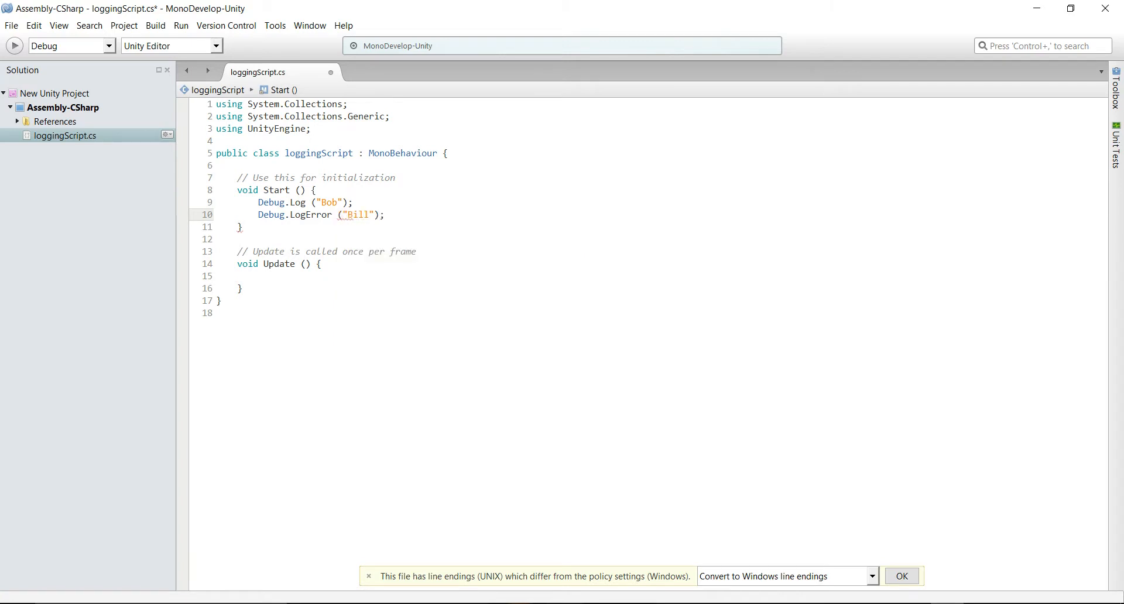
{"action": "key", "text": "enter"}
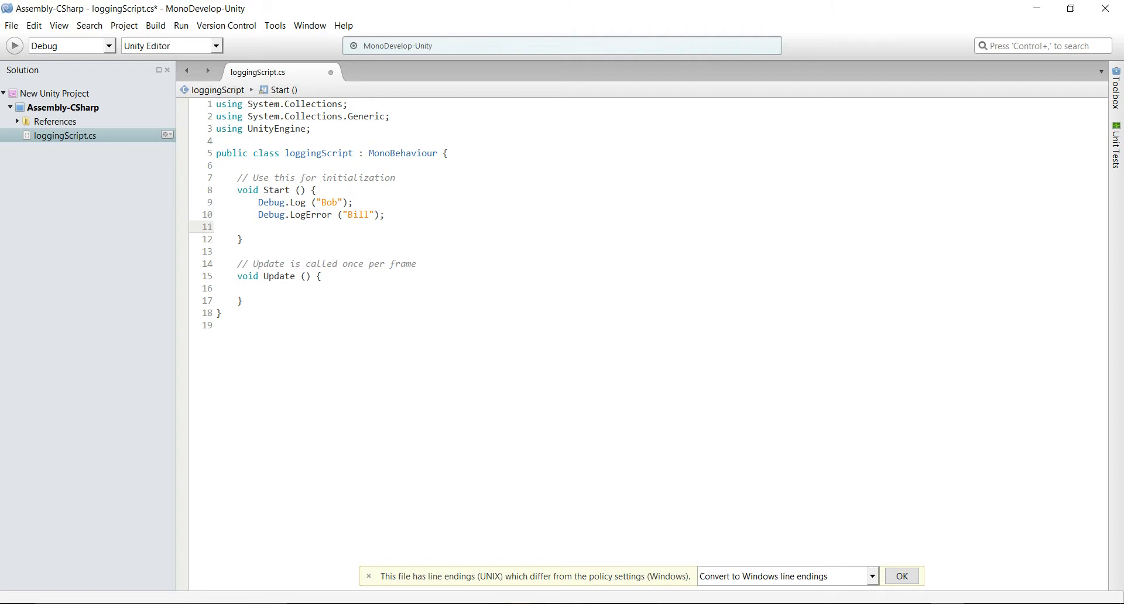
{"action": "type", "text": "Debug.LogWarning"}
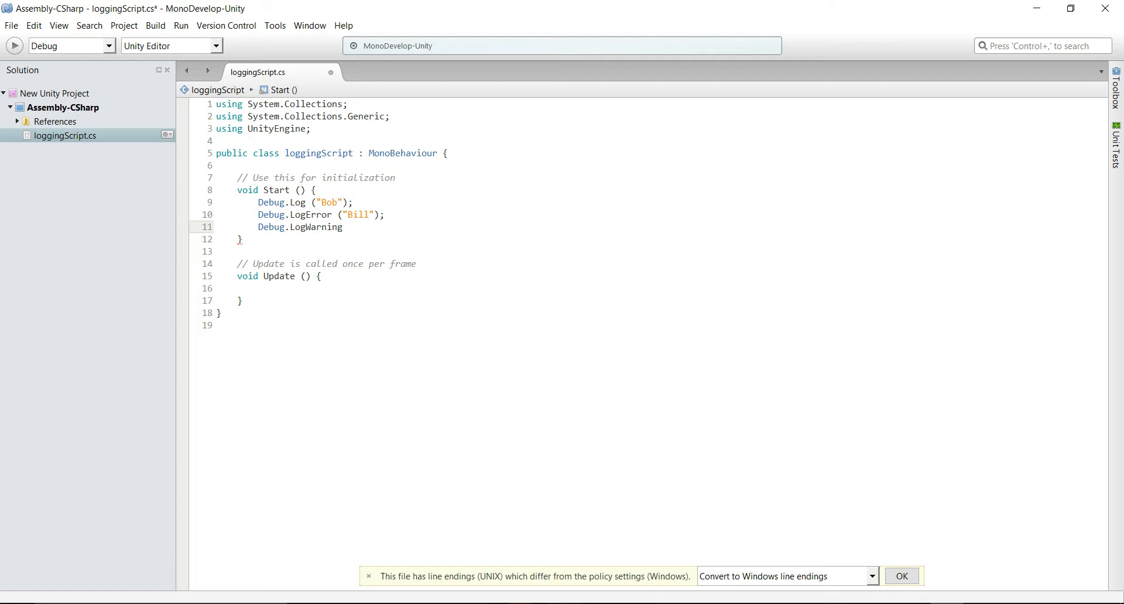
{"action": "type", "text": "(\"John\")"}
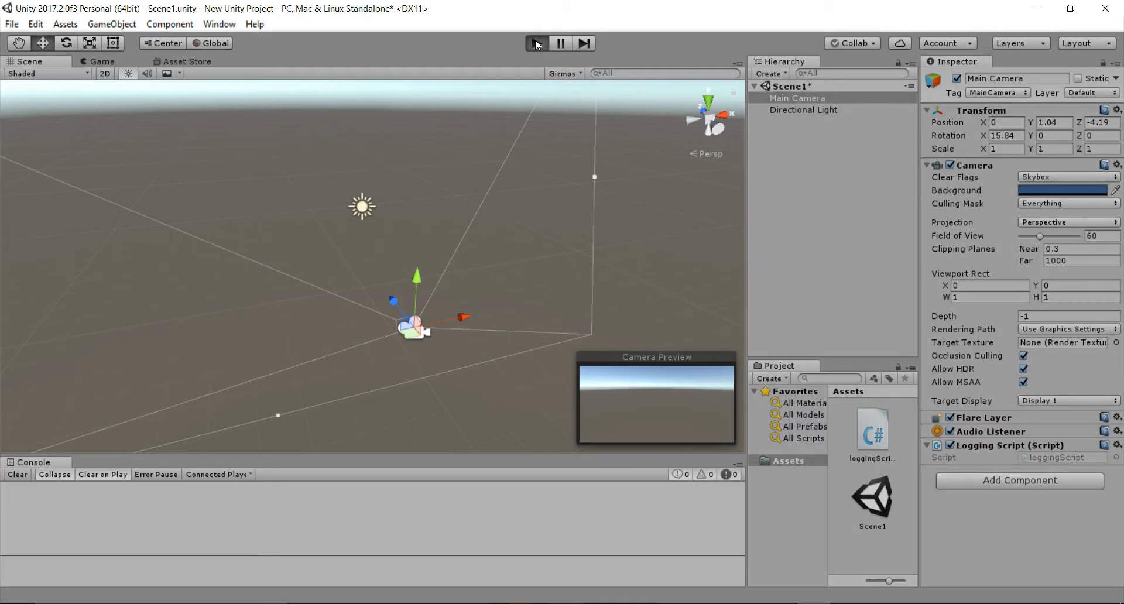
Play the scene and inspect the Bill error entry in the Console
{"action": "left_click", "coordinate": [536, 43]}
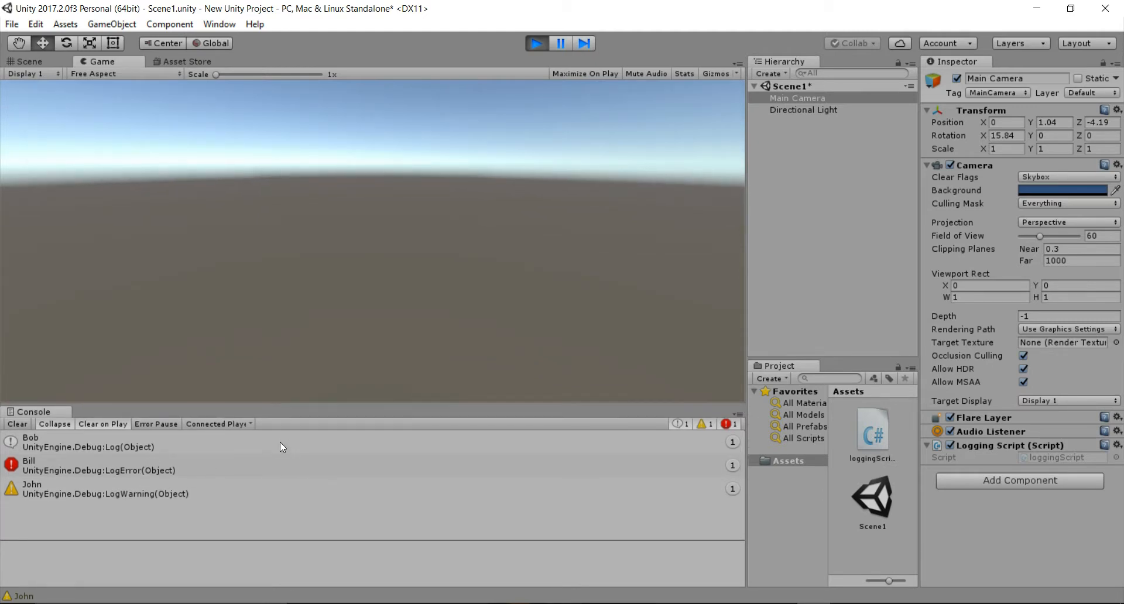
{"action": "left_click", "coordinate": [86, 442]}
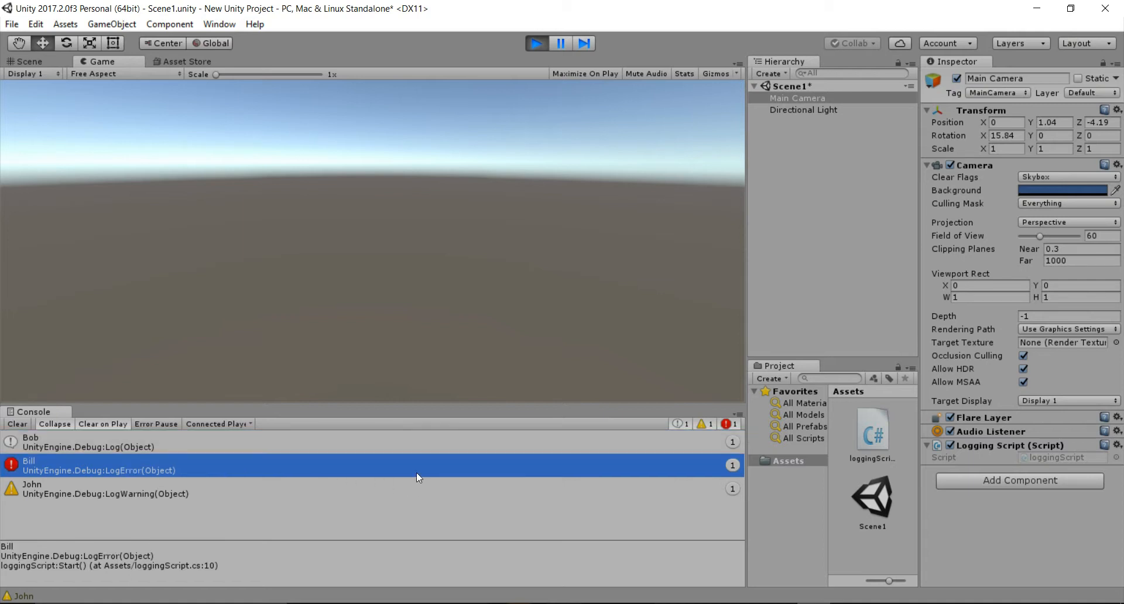
{"action": "mouse_move", "coordinate": [148, 469]}
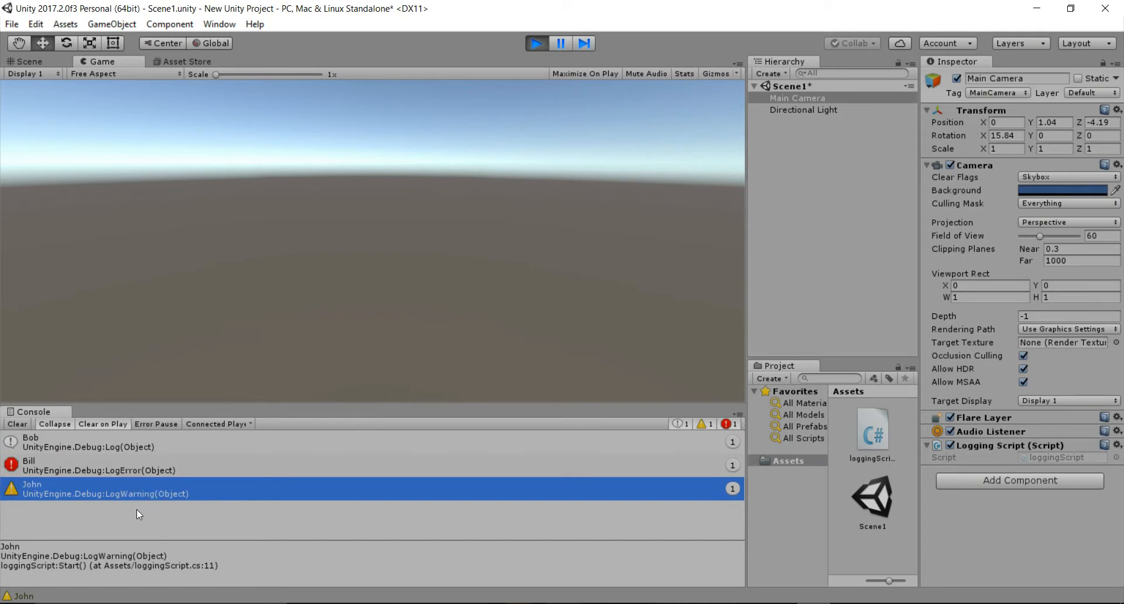
{"action": "mouse_move", "coordinate": [679, 437]}
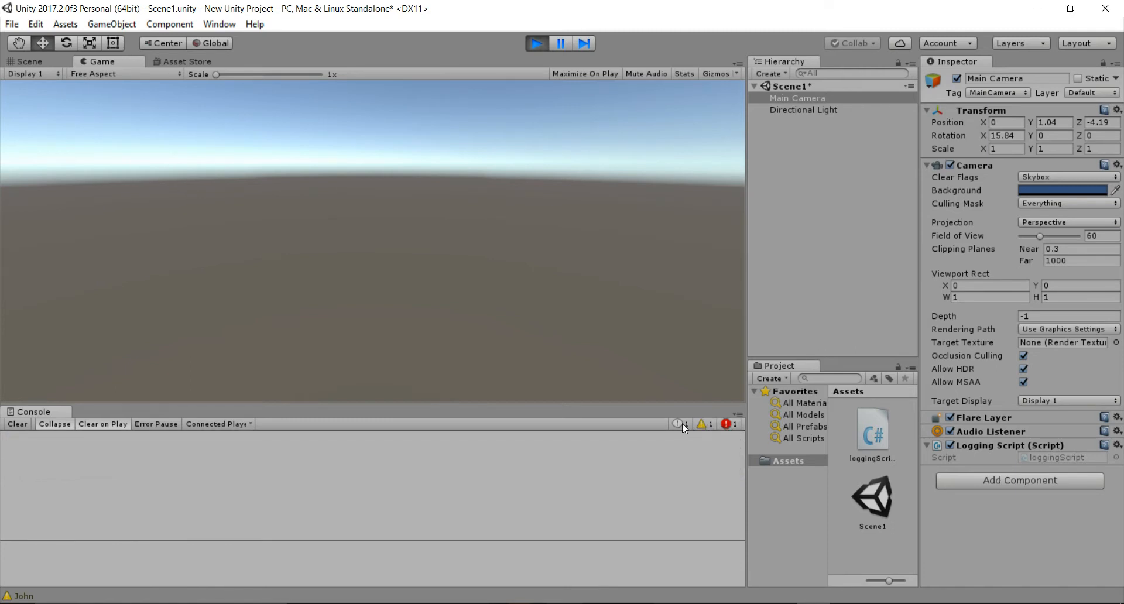
Re-enable the Console log filter, then exit play mode
{"action": "left_click", "coordinate": [725, 423]}
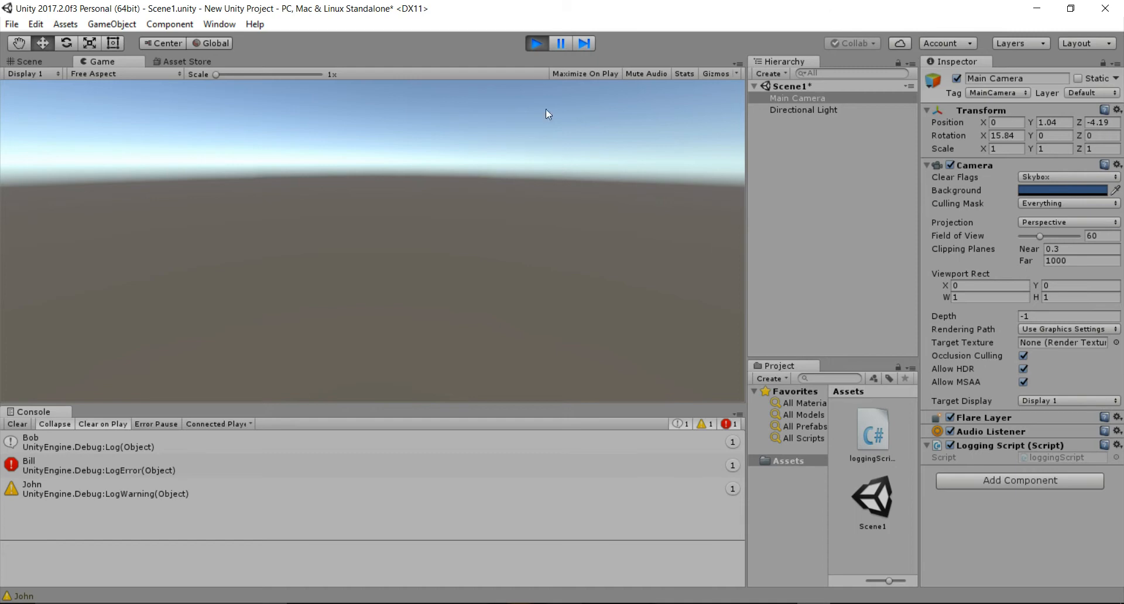
{"action": "left_click", "coordinate": [25, 61]}
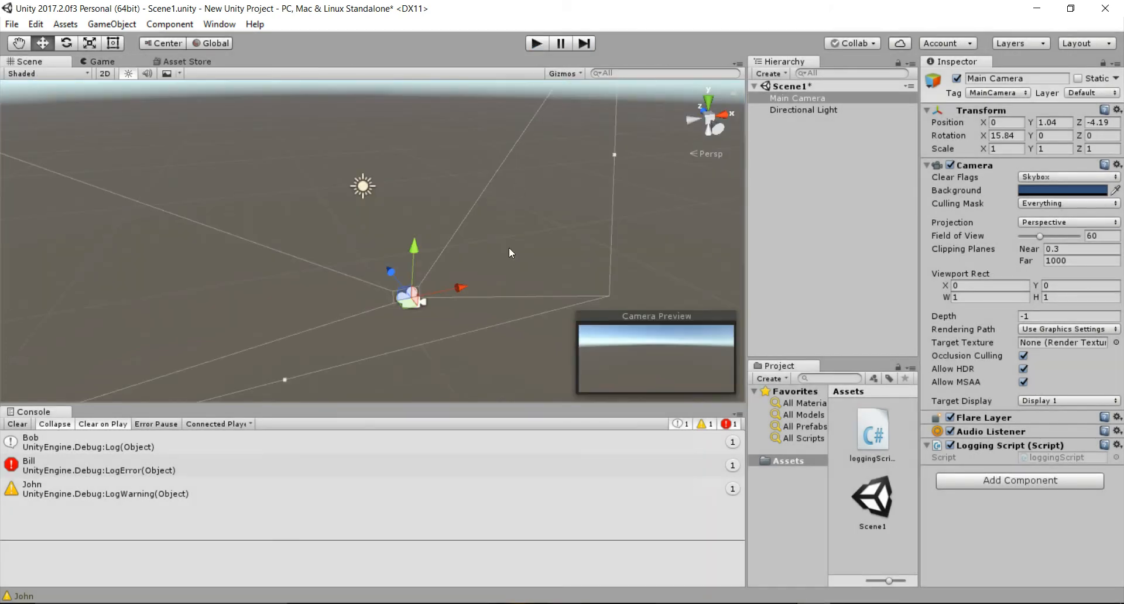
{"action": "mouse_move", "coordinate": [513, 527]}
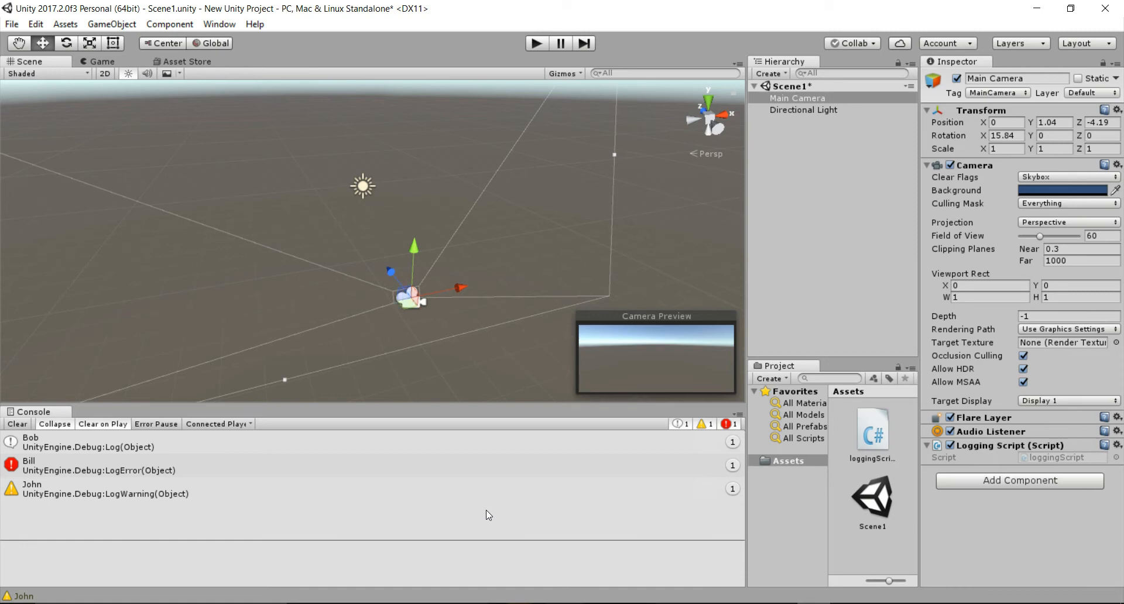
{"action": "mouse_move", "coordinate": [426, 501]}
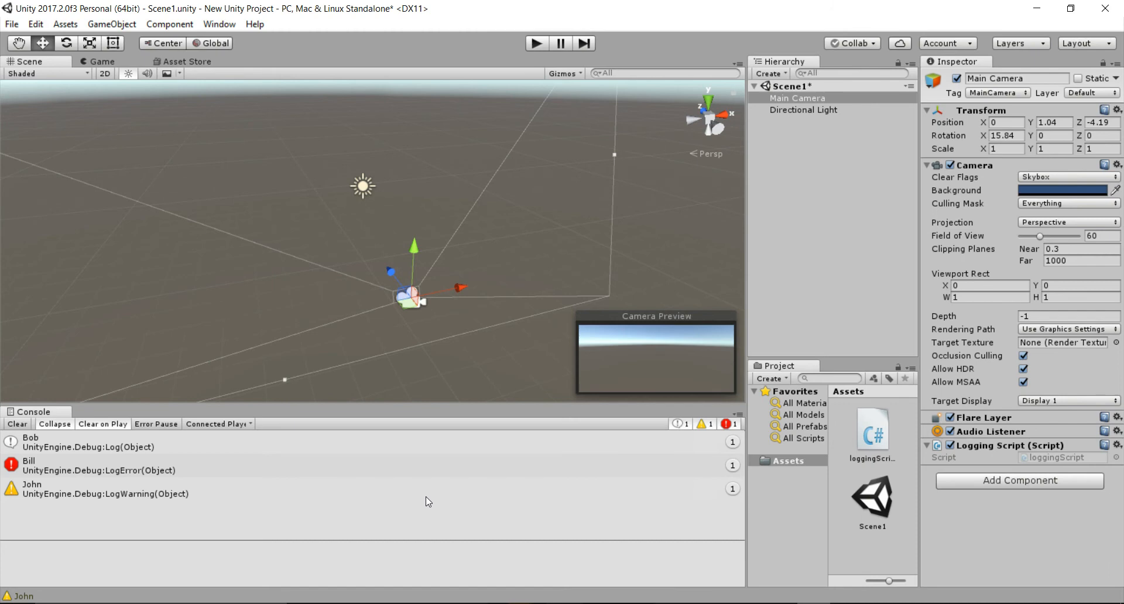